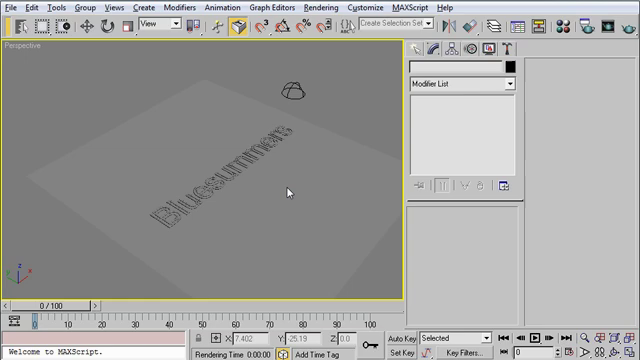
pyautogui.moveTo(286, 192)
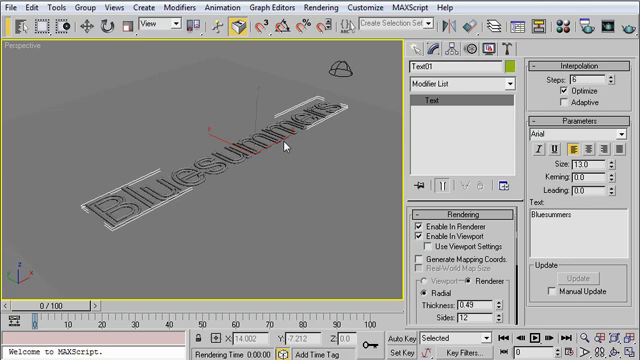
pyautogui.moveTo(352, 84)
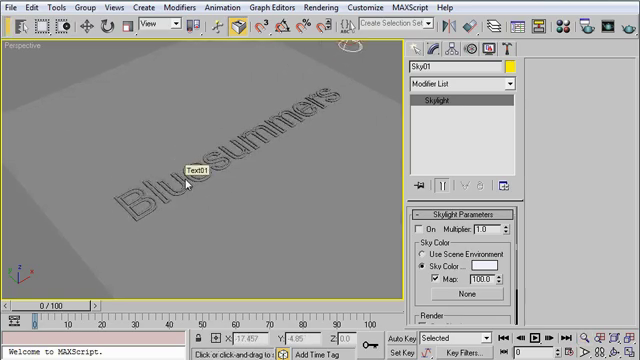
pyautogui.moveTo(338, 156)
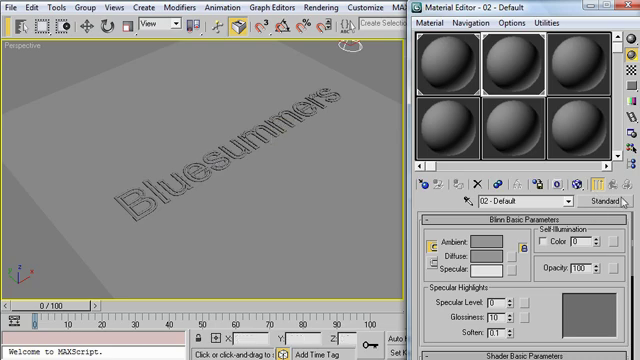
# Make the material a mental ray material and pick Glow (lume) for its Surface shader.
pyautogui.click(616, 200)
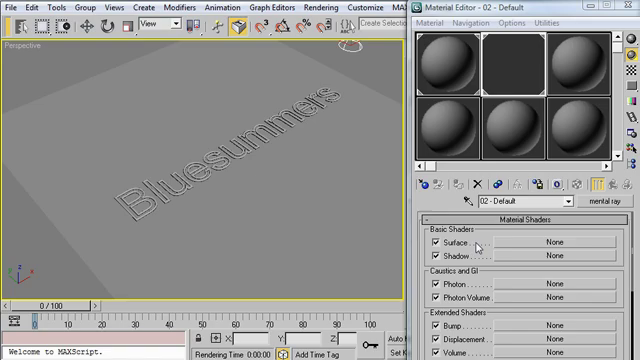
pyautogui.click(546, 244)
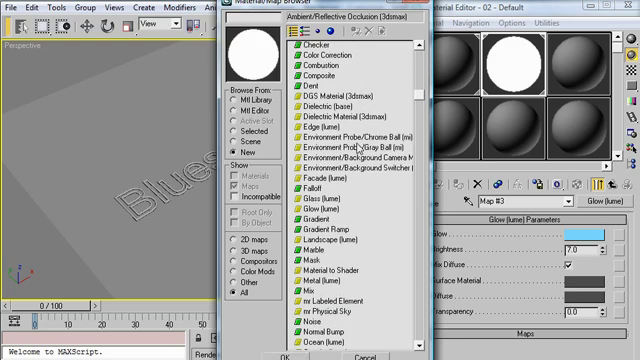
# Apply the Glow (lume) shader and drag it onto another shader slot of the material.
pyautogui.click(320, 116)
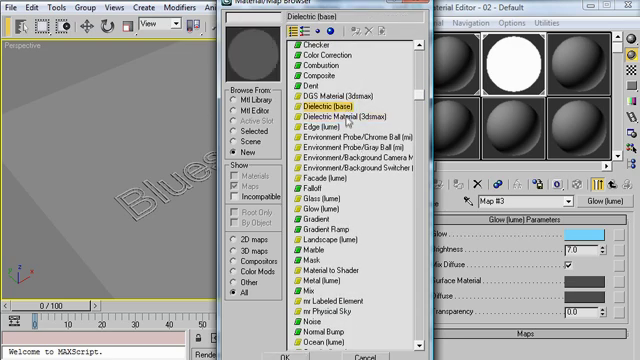
pyautogui.click(340, 112)
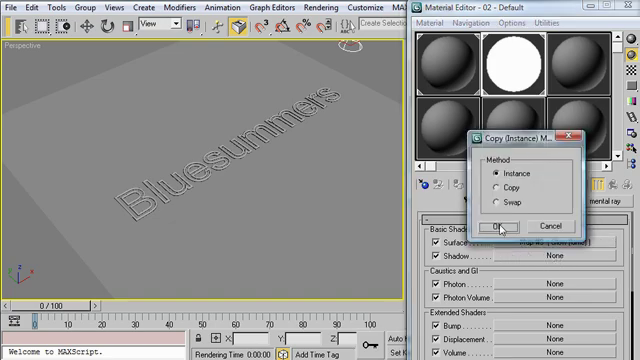
# Confirm copying the Glow (lume) shader into the second slot as an Instance.
pyautogui.click(500, 224)
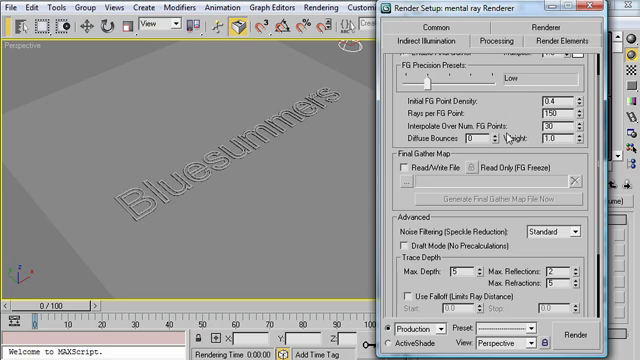
# Enable Final Gather under Indirect Illumination and render a test of the perspective view.
pyautogui.click(512, 136)
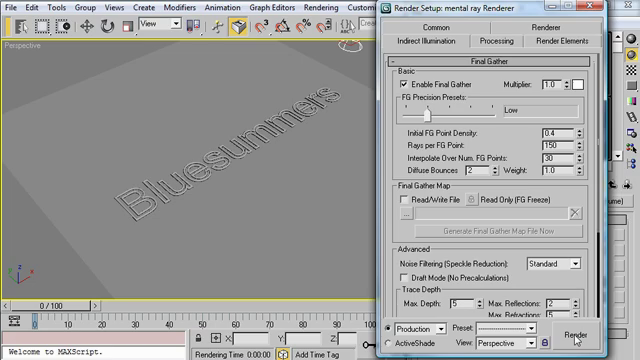
pyautogui.click(572, 332)
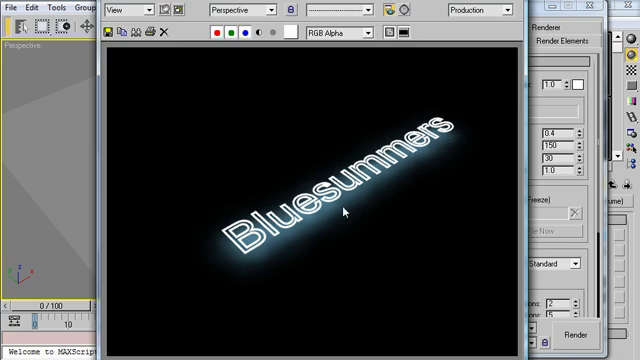
pyautogui.moveTo(364, 184)
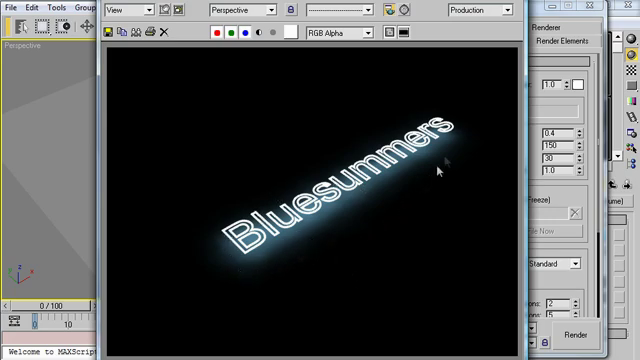
pyautogui.moveTo(440, 170)
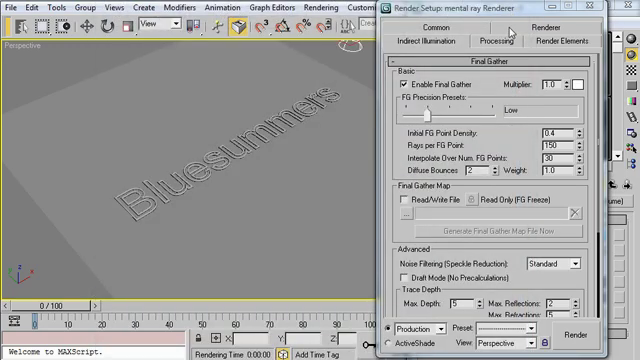
# Show the Renderer tab's Camera Effects rollout with the Camera Shaders slots.
pyautogui.click(540, 24)
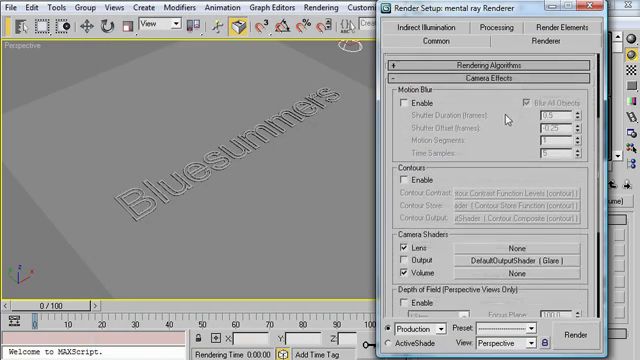
pyautogui.scroll(-3)
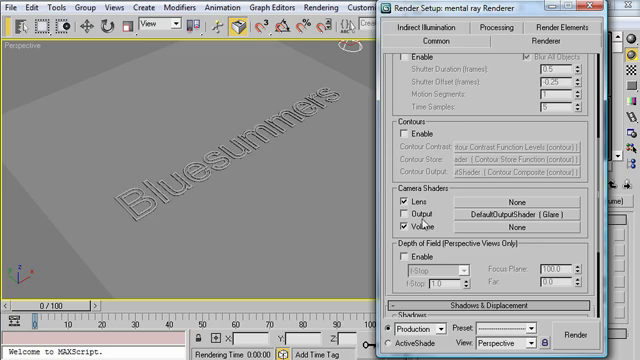